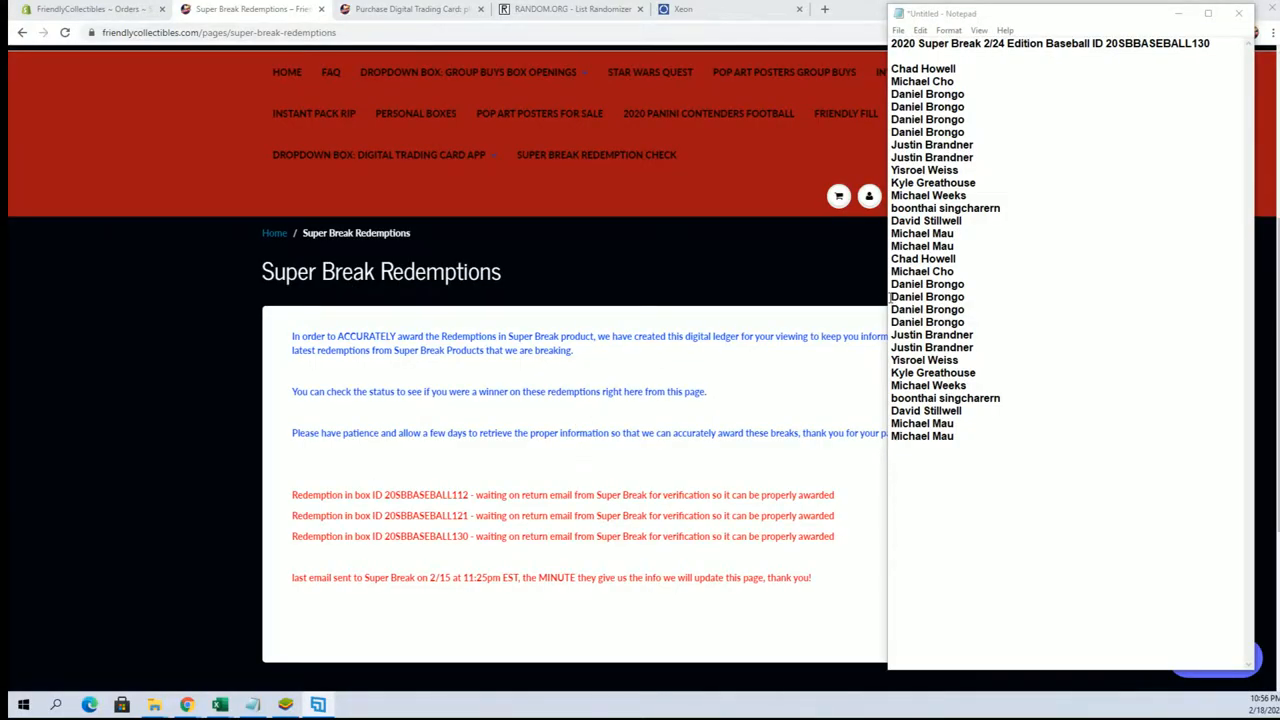
pyautogui.moveTo(735, 456)
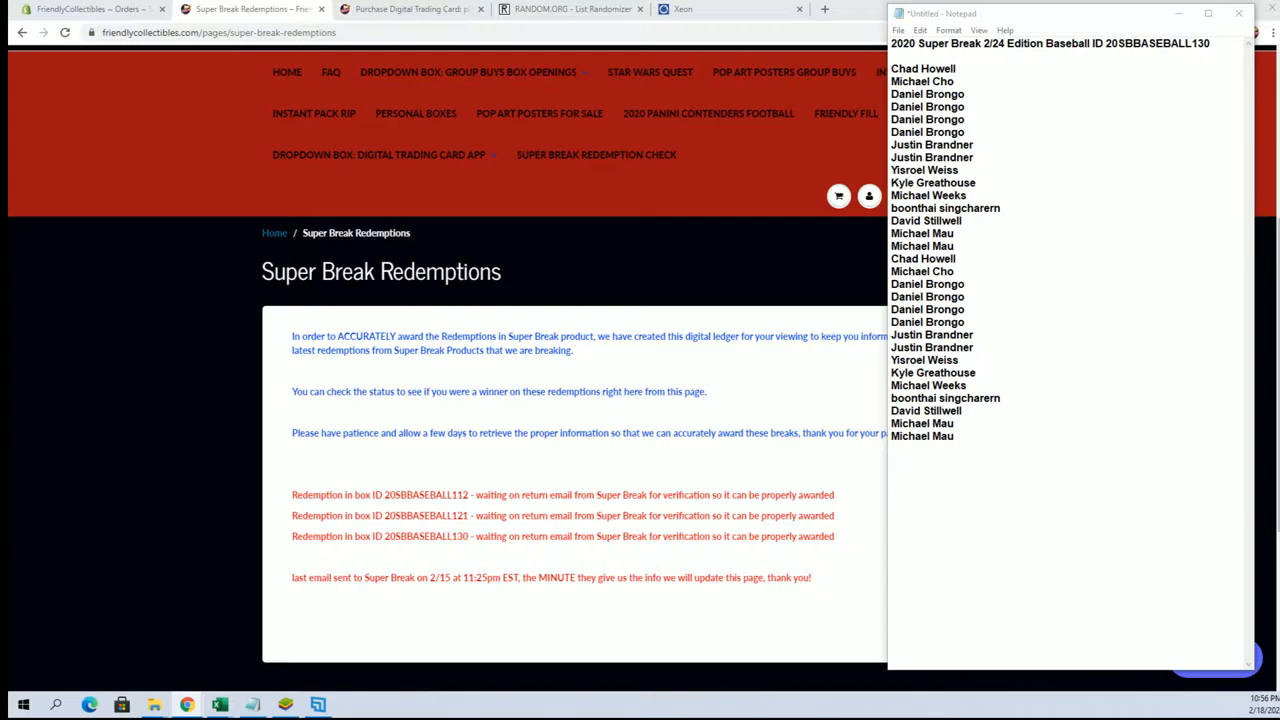
pyautogui.moveTo(1273, 465)
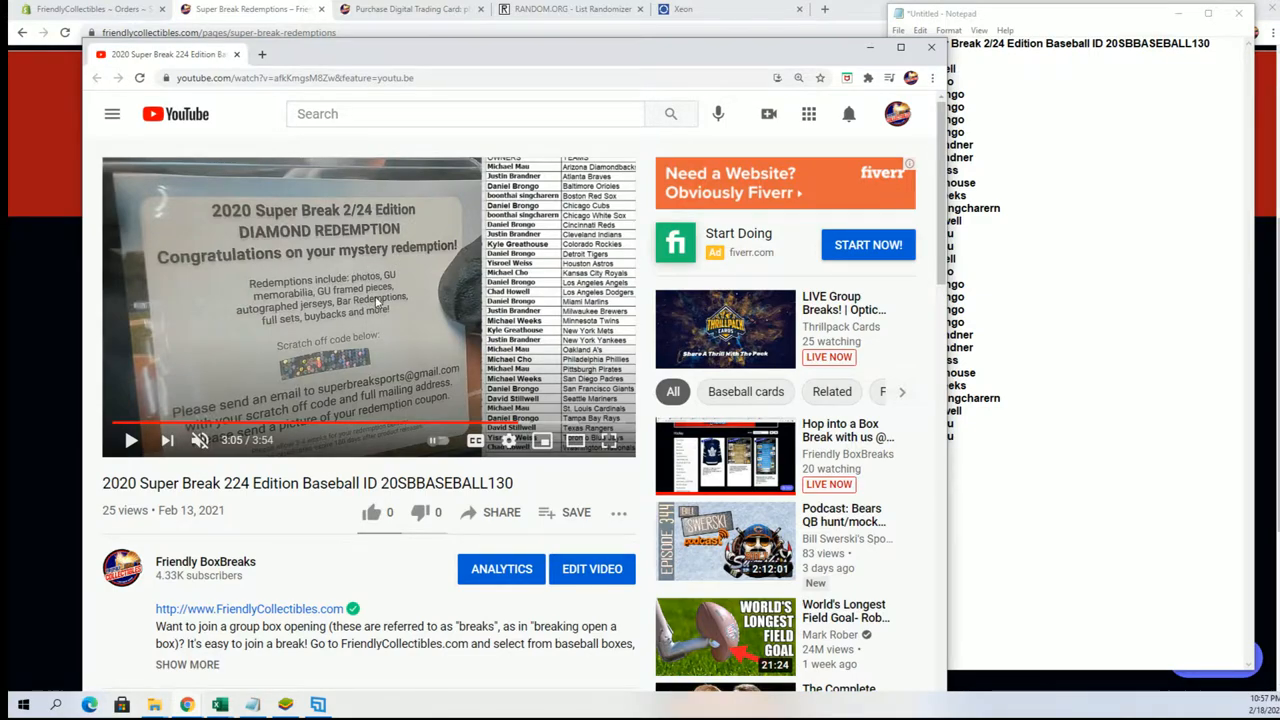
pyautogui.moveTo(360, 330)
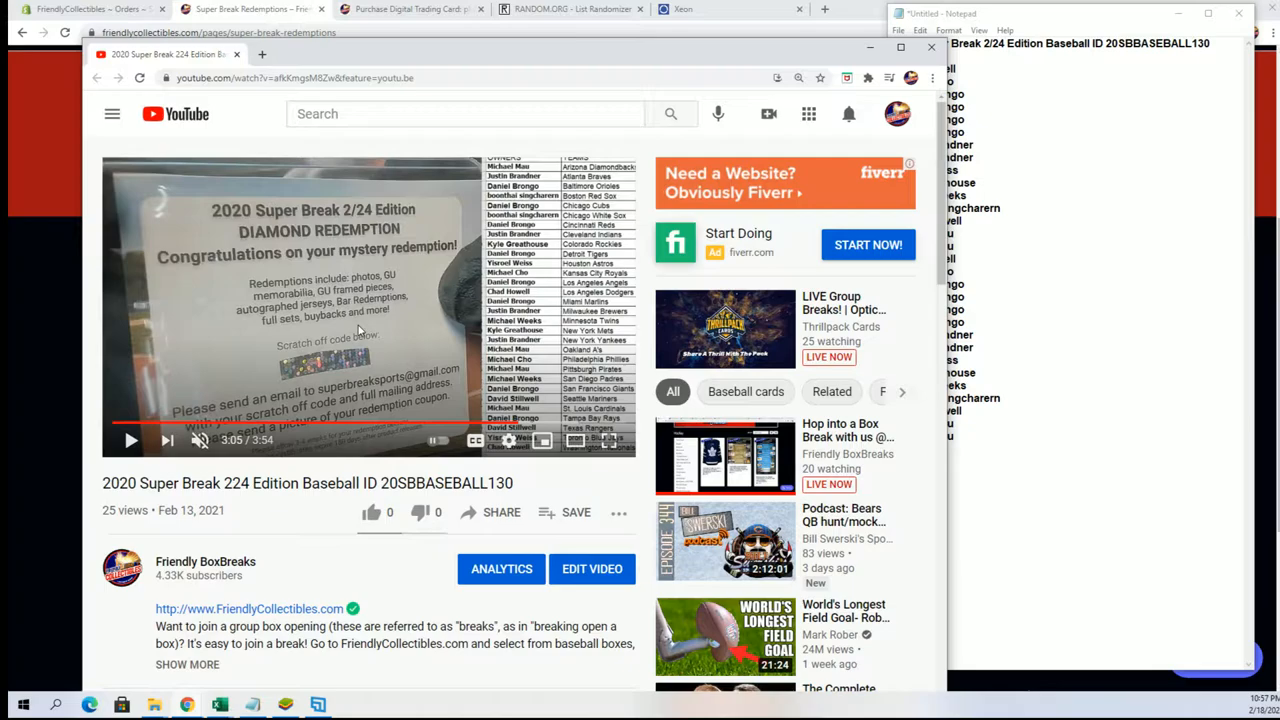
pyautogui.moveTo(430, 210)
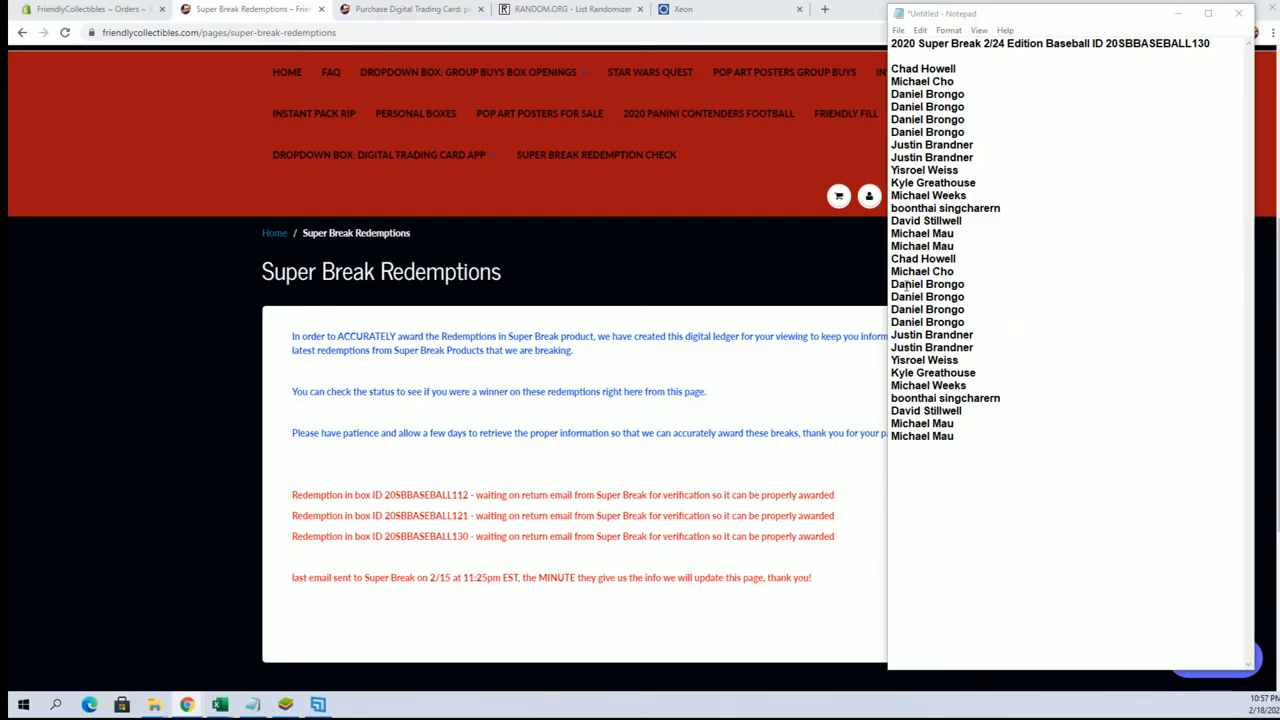
pyautogui.moveTo(826, 318)
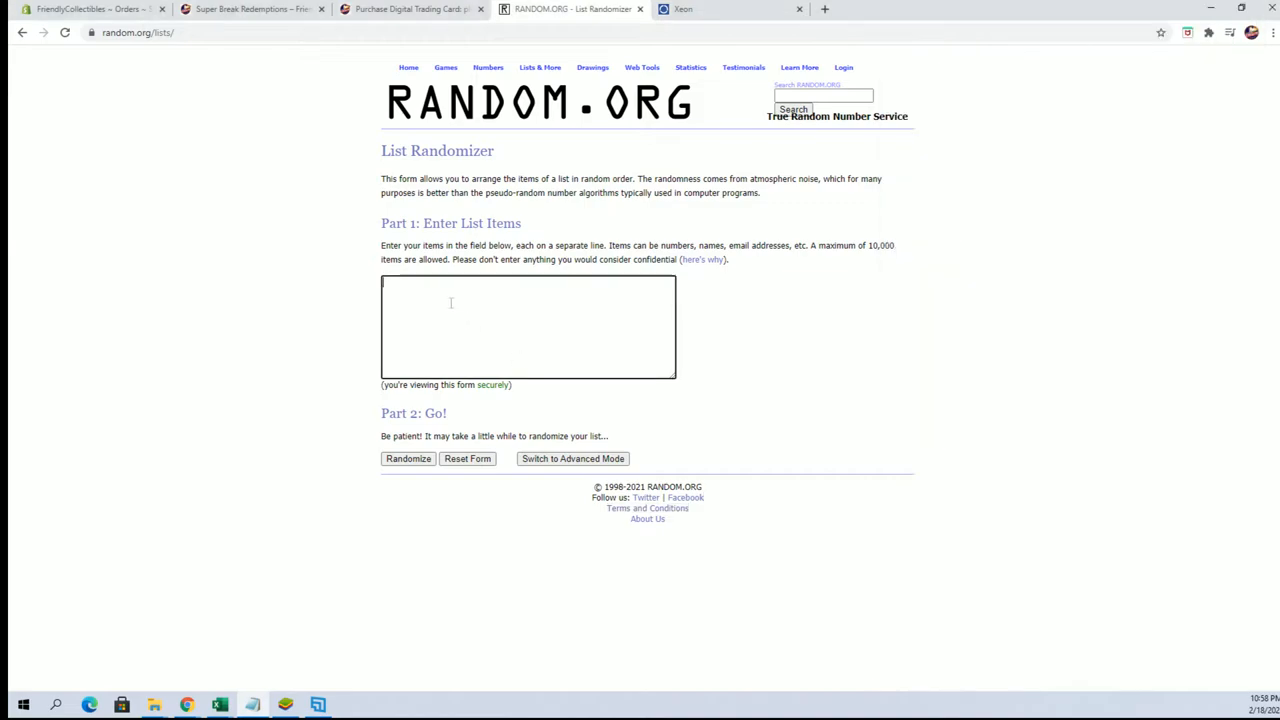
pyautogui.click(407, 458)
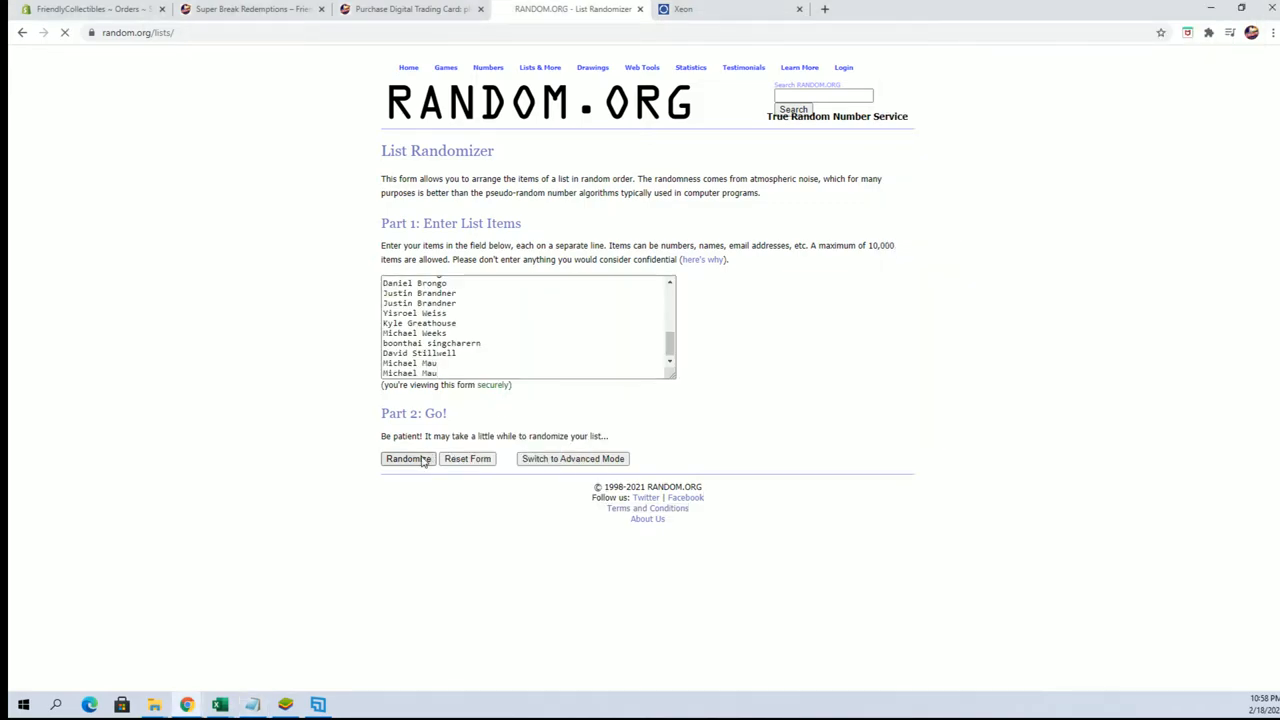
pyautogui.click(407, 458)
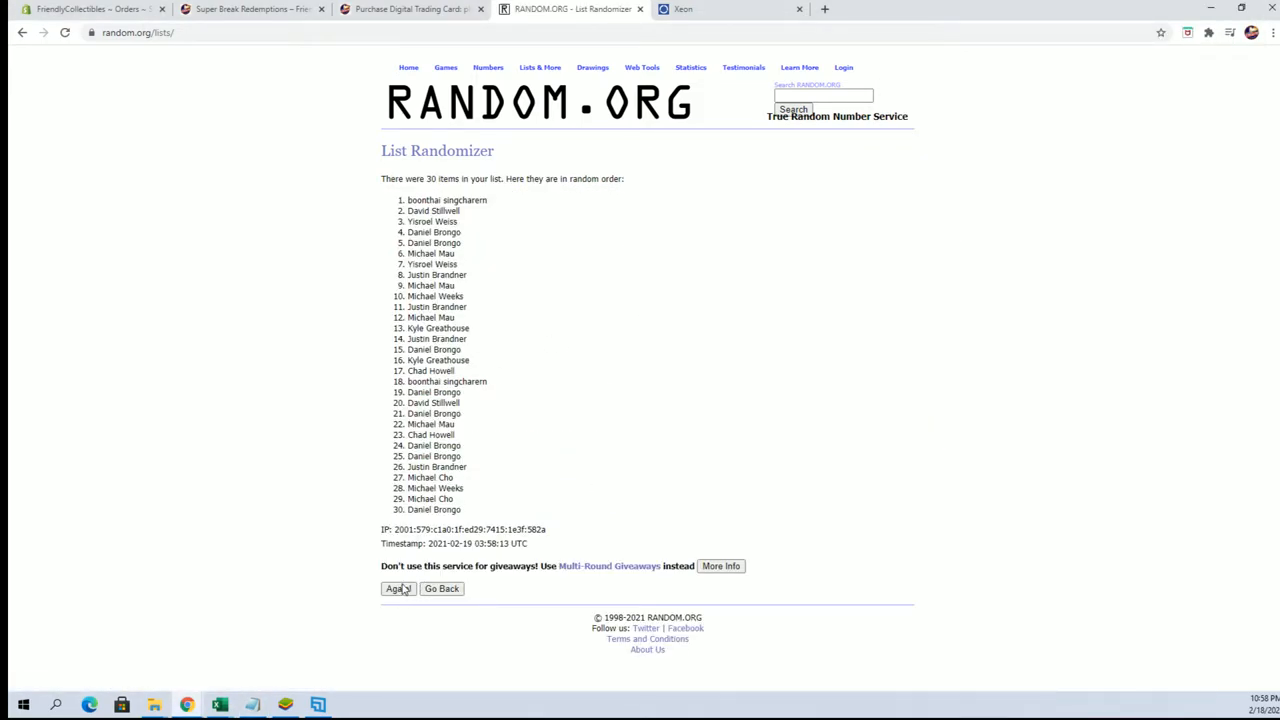
pyautogui.click(398, 588)
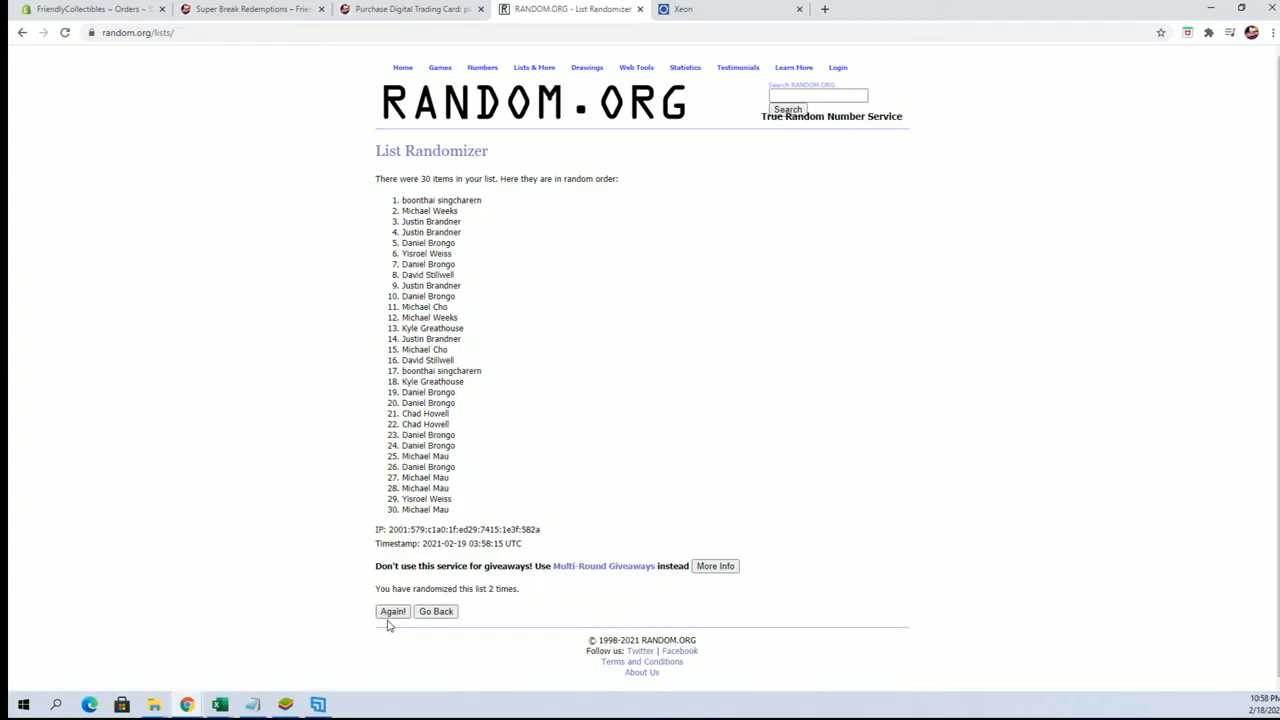
pyautogui.click(392, 611)
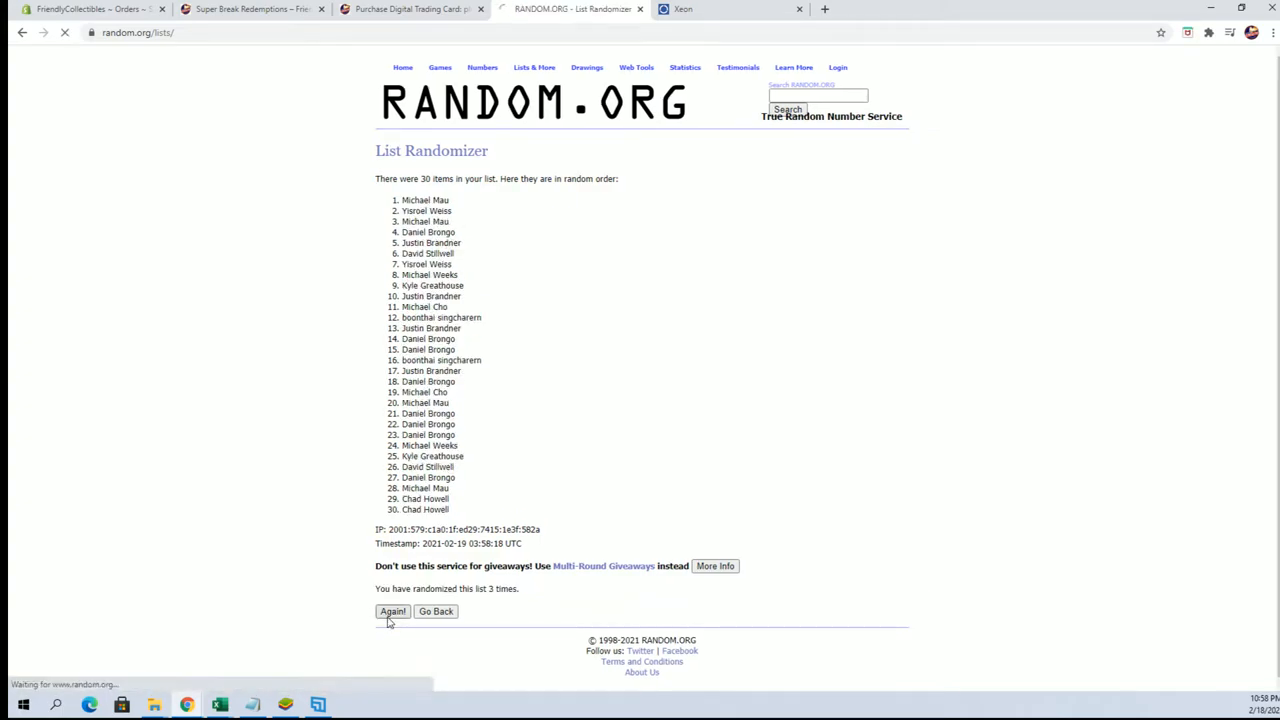
pyautogui.click(391, 611)
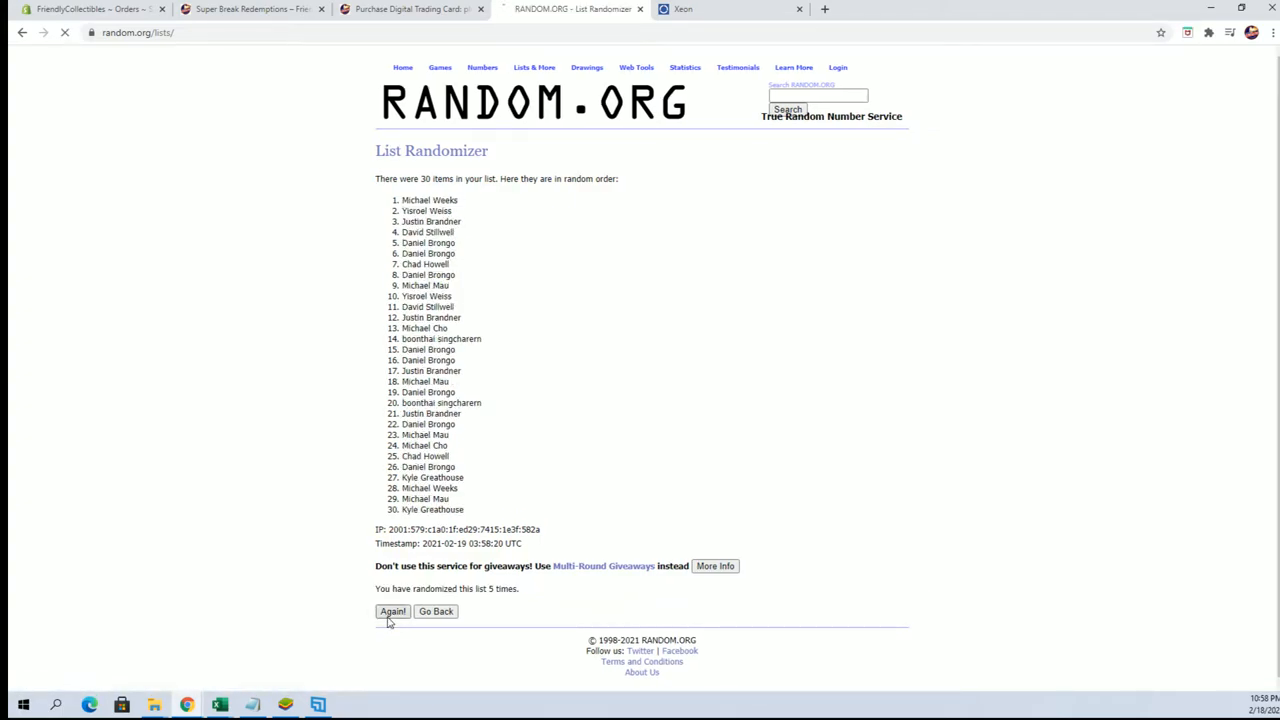
pyautogui.click(391, 611)
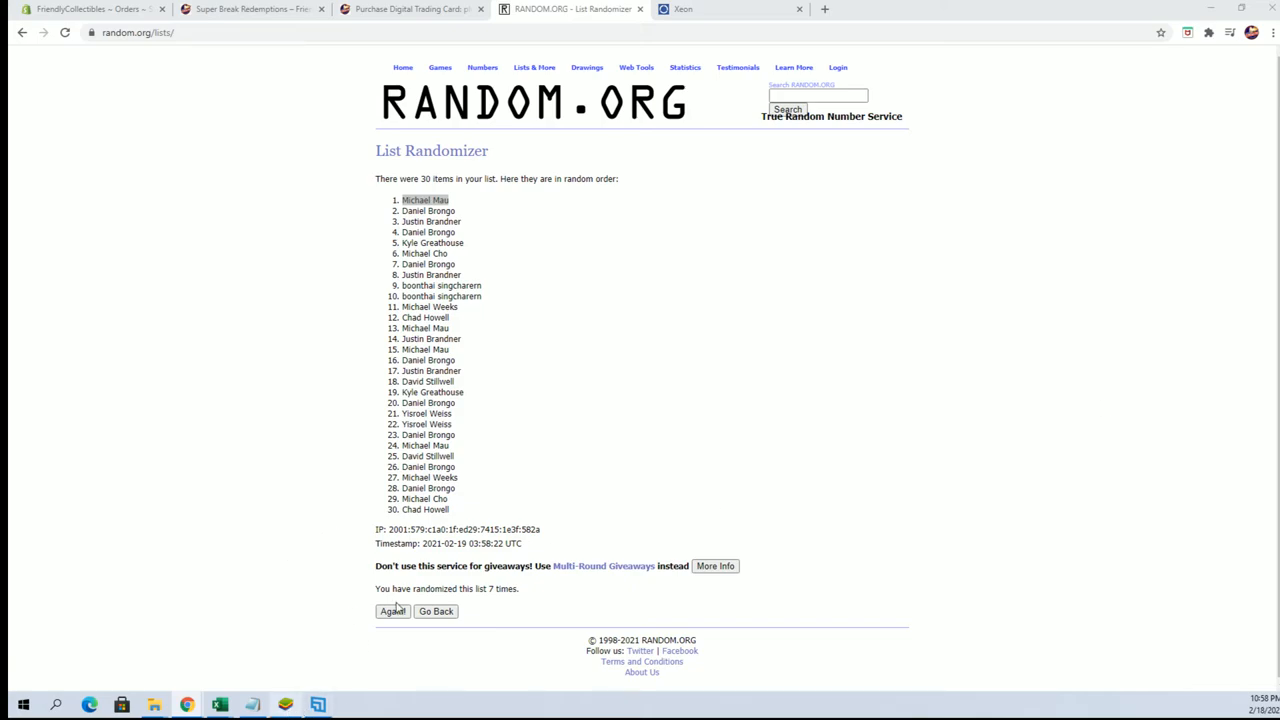
pyautogui.moveTo(536, 488)
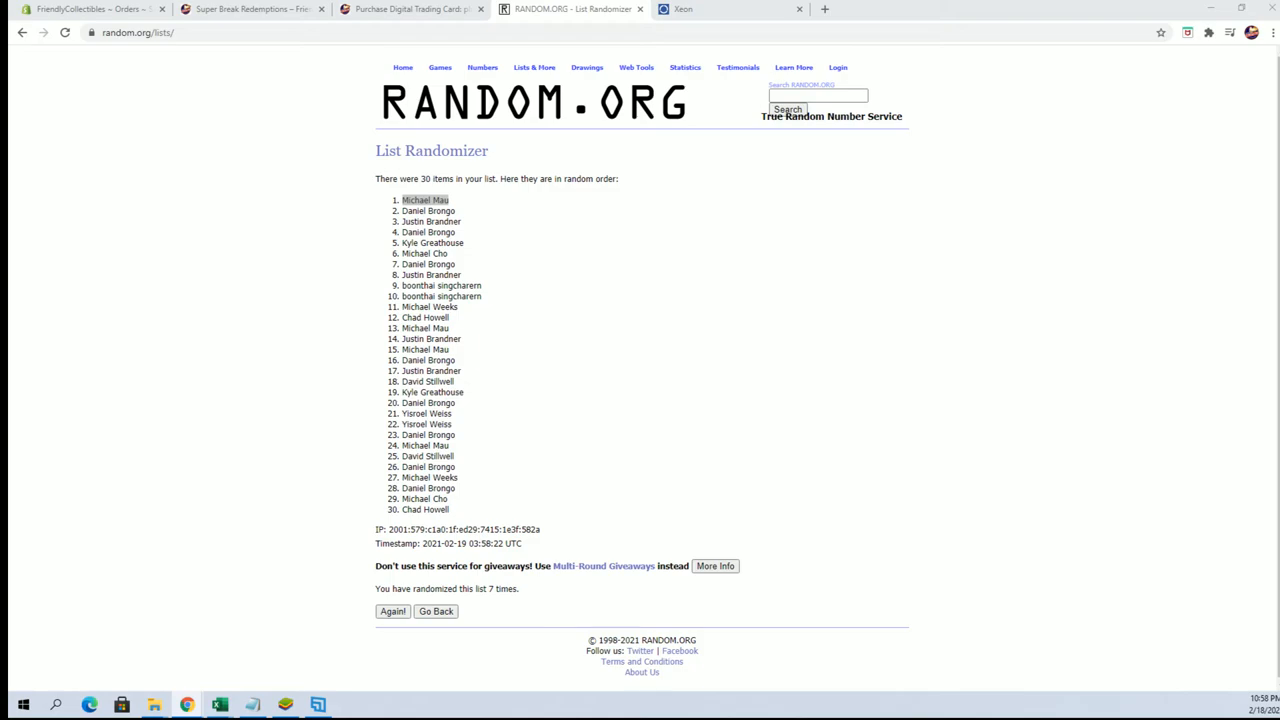
pyautogui.moveTo(577, 305)
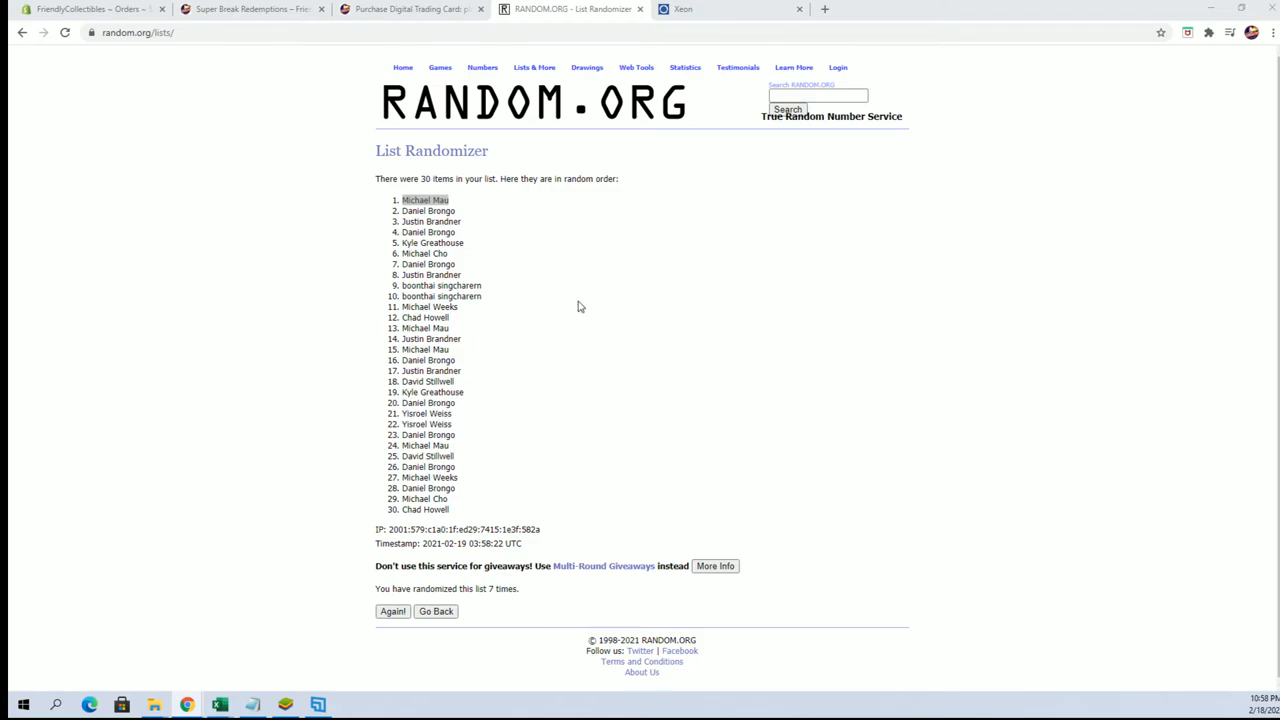